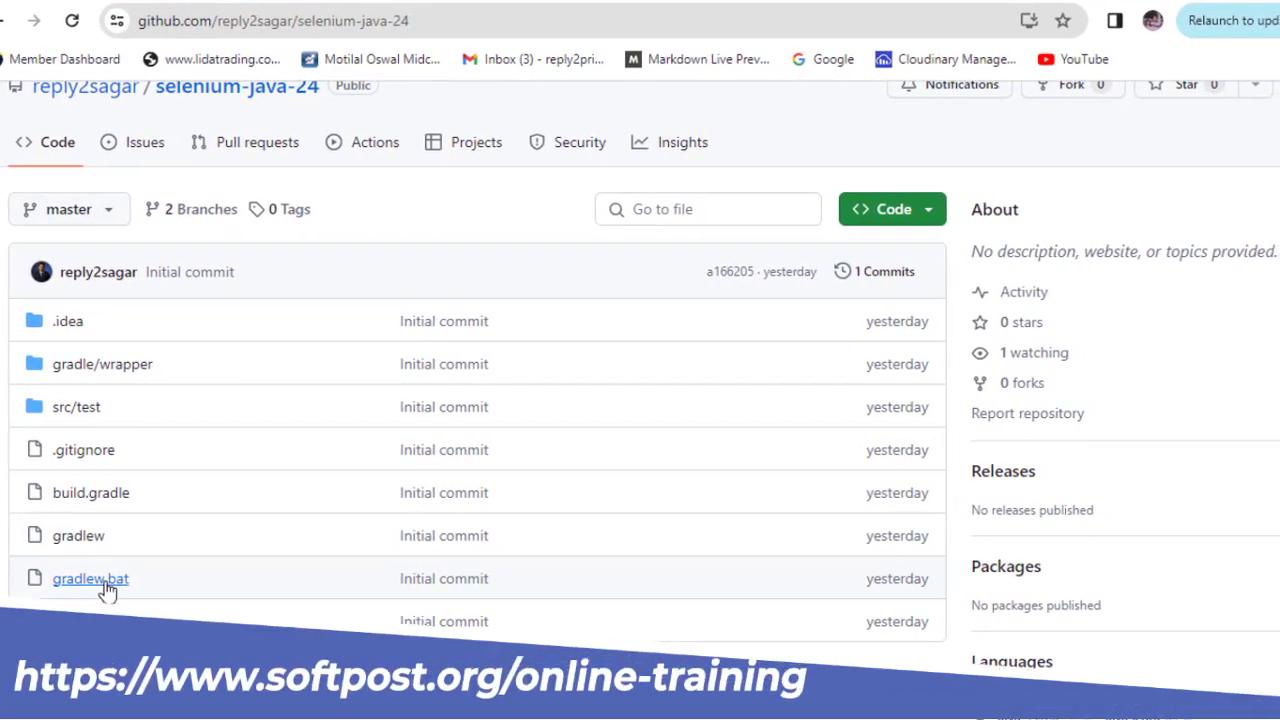
- Open gradlew.bat from selenium-java-24 and scroll through its license header
click(90, 578)
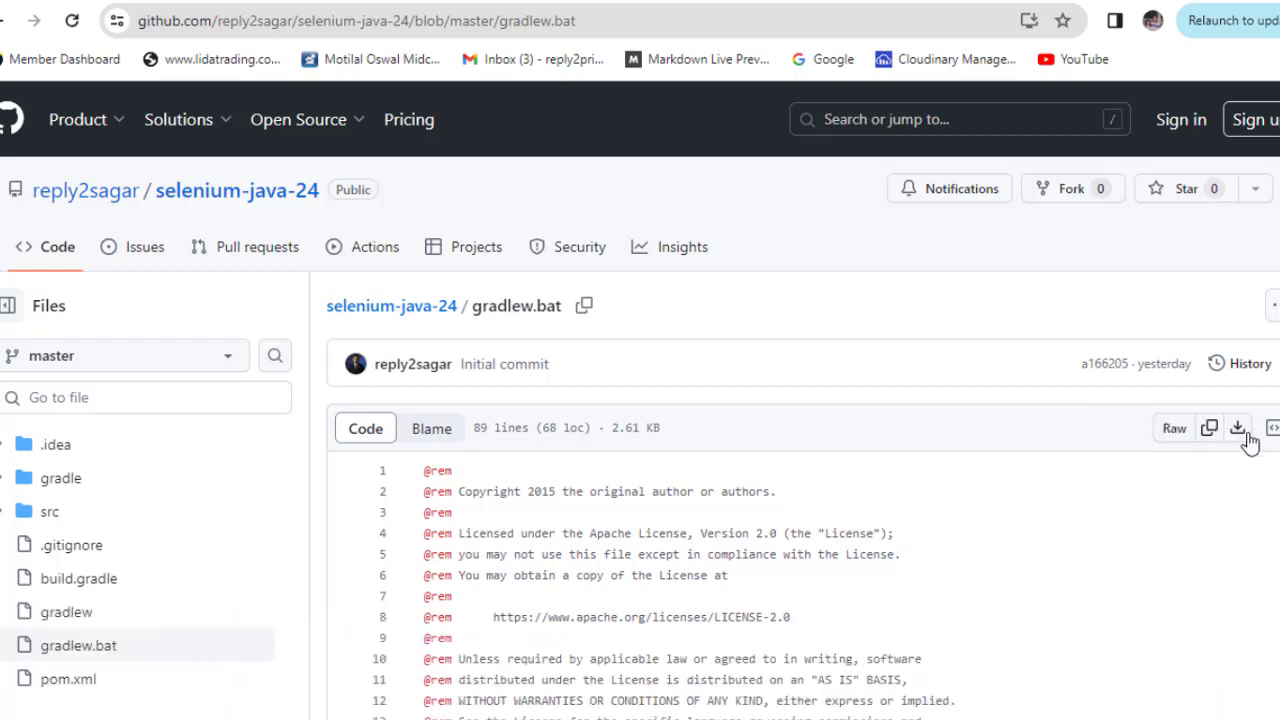
scroll(down, 3)
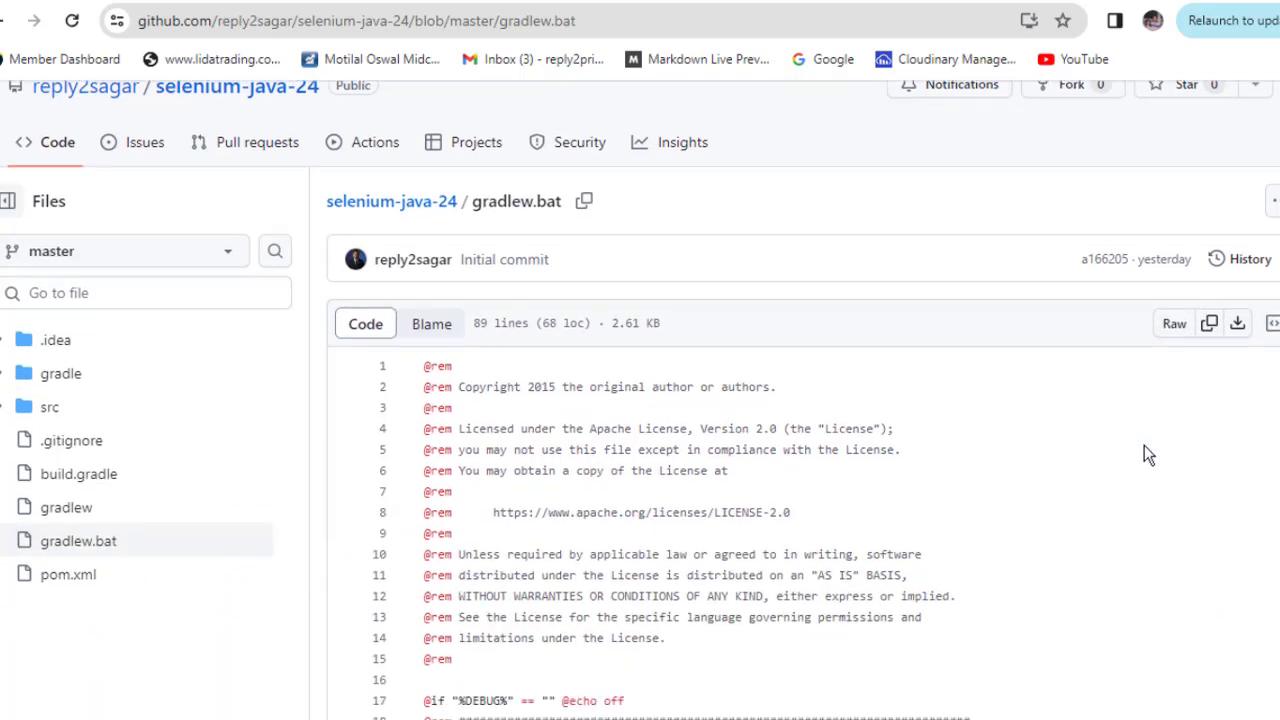
scroll(up, 3)
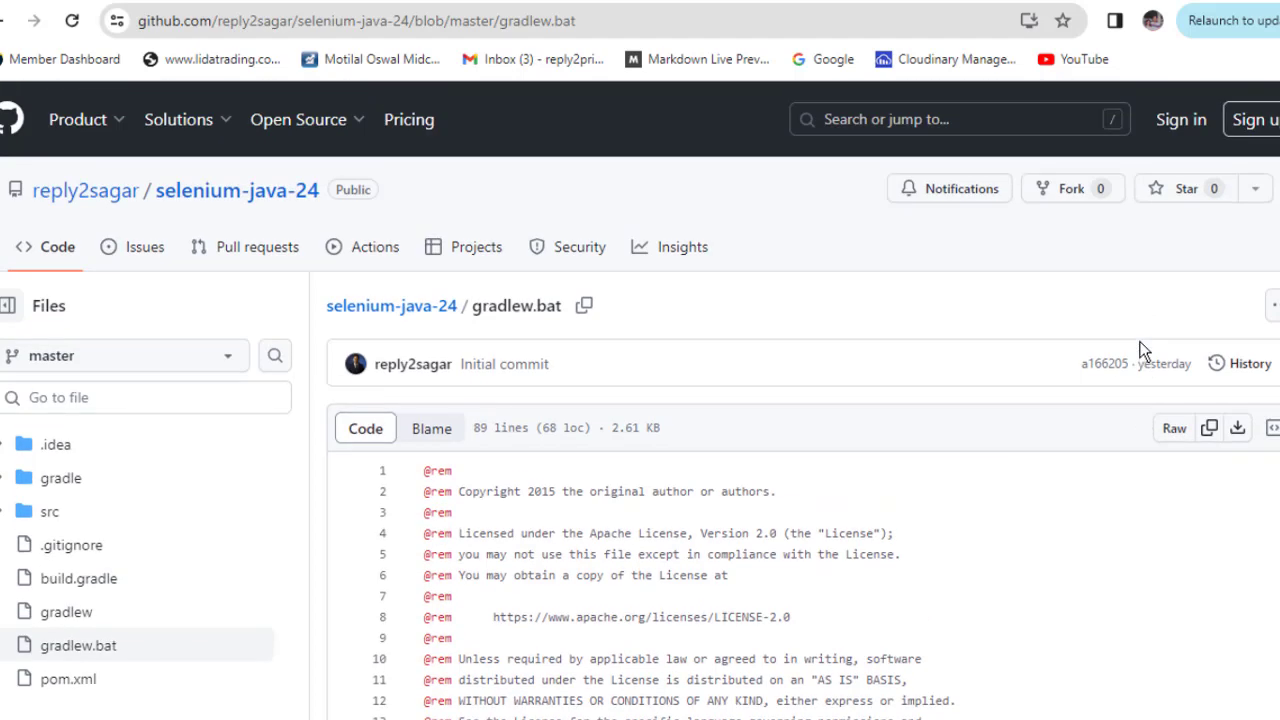
mouse_move(1054, 437)
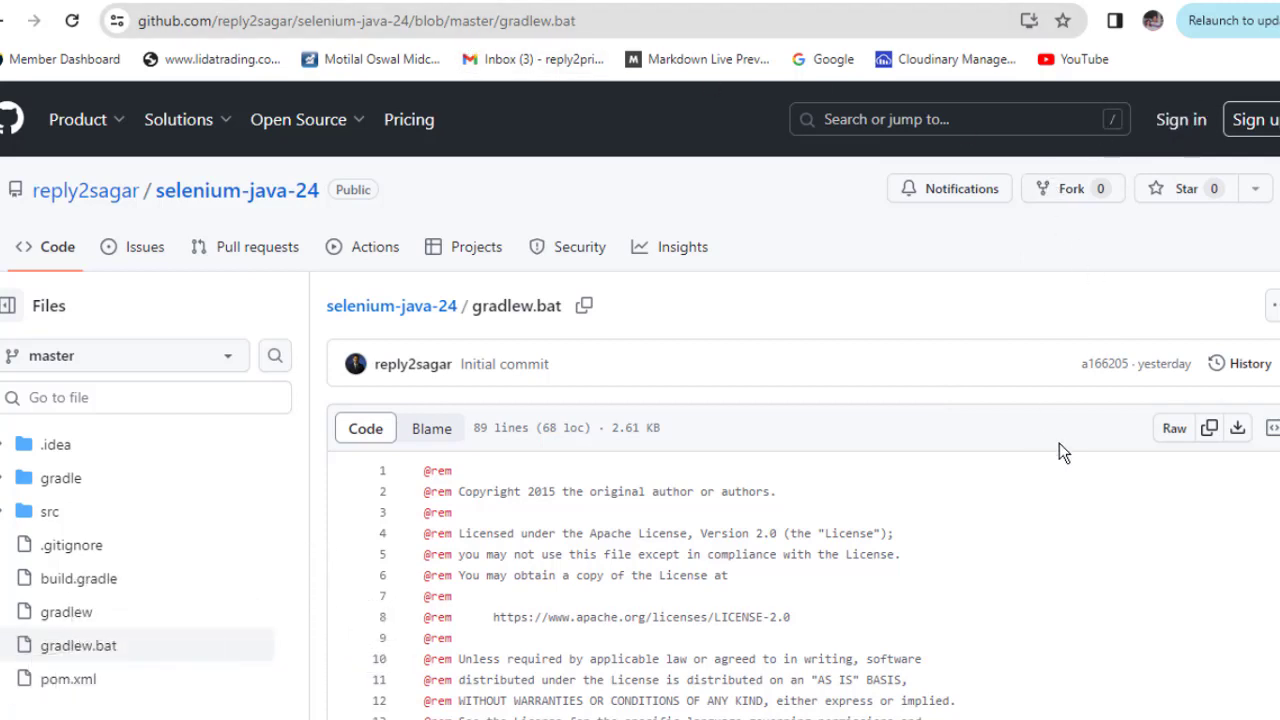
mouse_move(1092, 442)
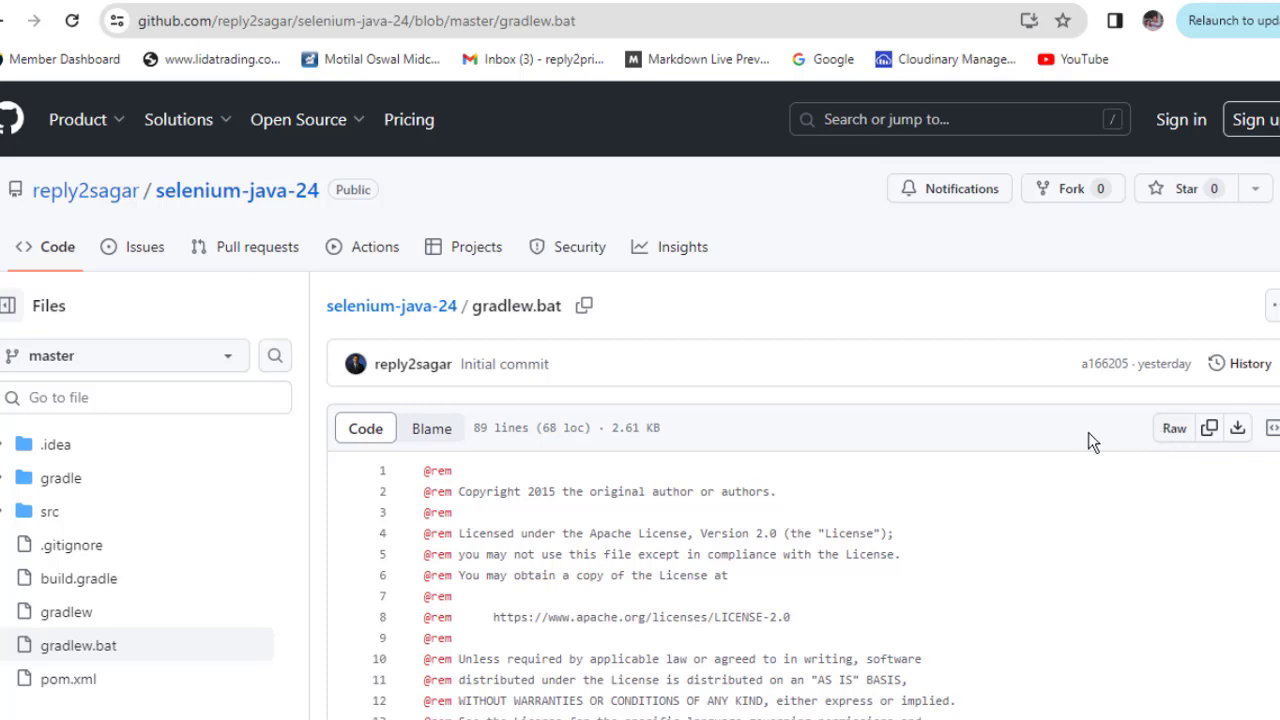
mouse_move(1143, 128)
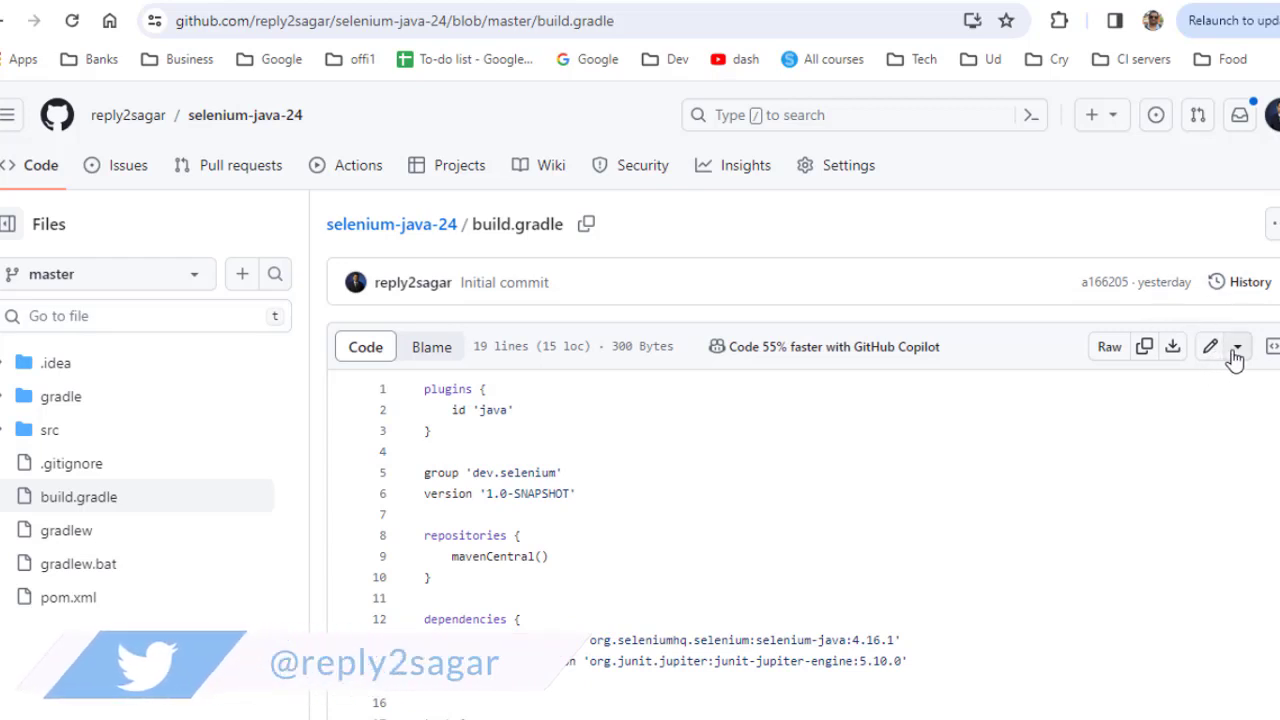
- Show build.gradle's edit dropdown listing Edit in place and github.dev options
click(1237, 346)
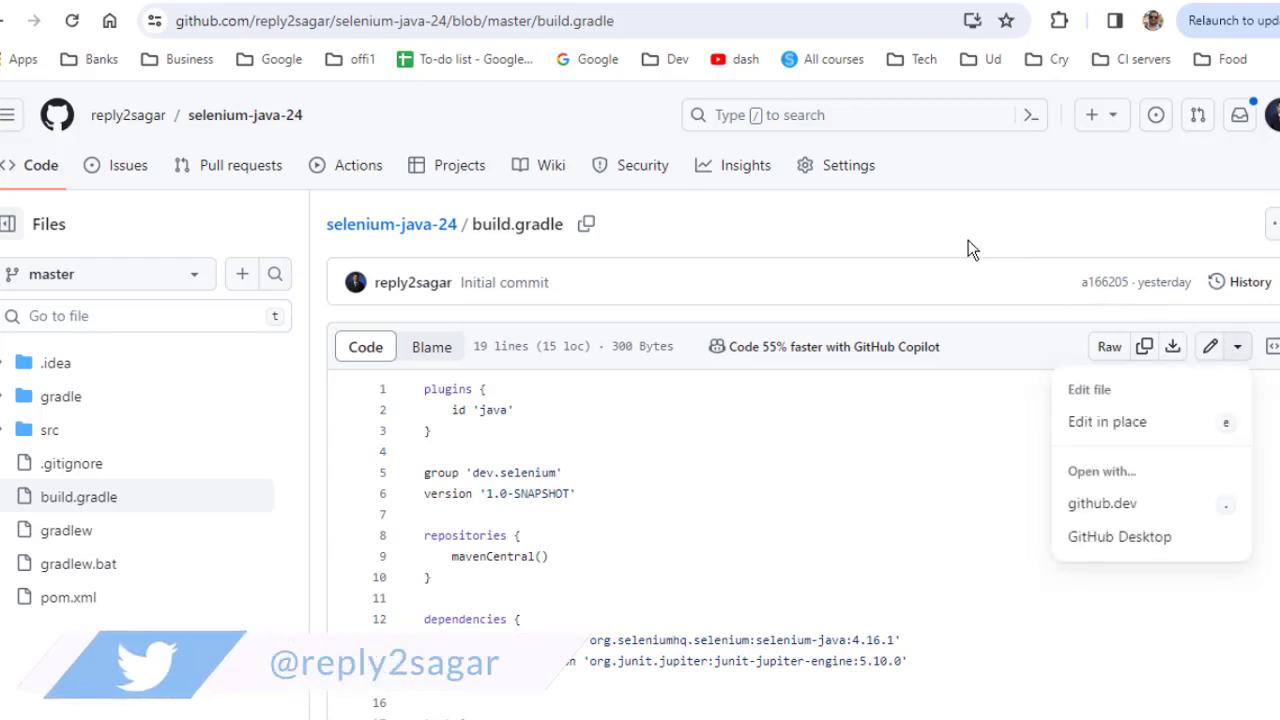